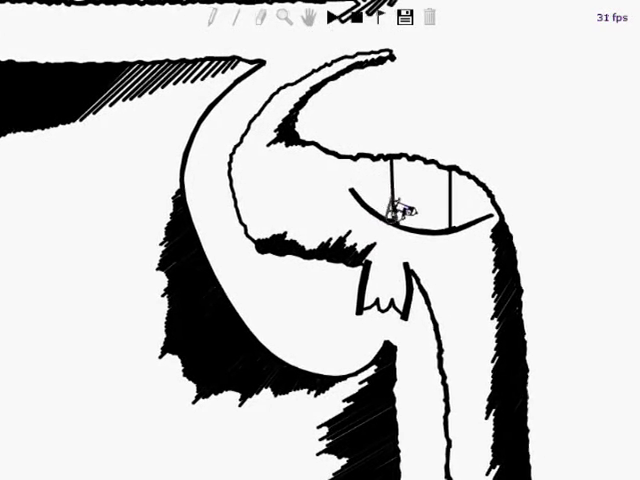
- Start playback and watch the rider sled through the drawn cave scenery
click(336, 20)
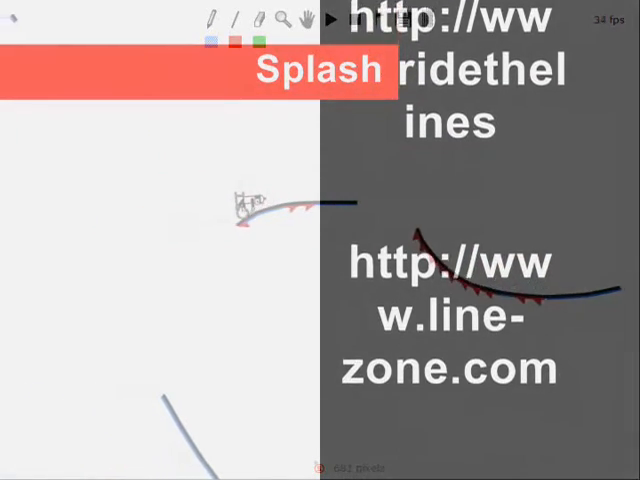
- Keep playback running as the rider leaves the red segment while credits scroll
click(327, 20)
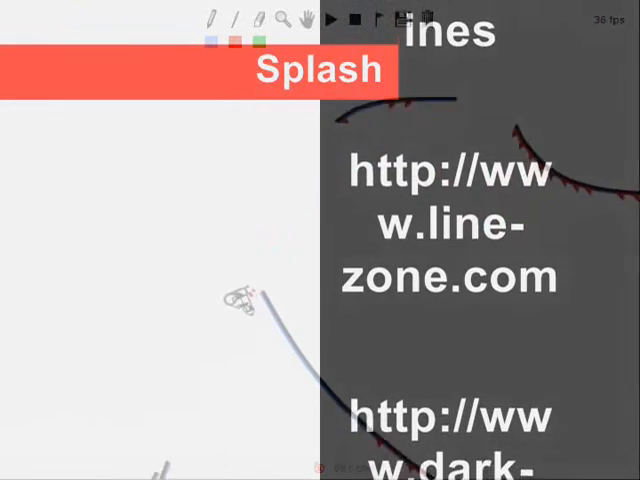